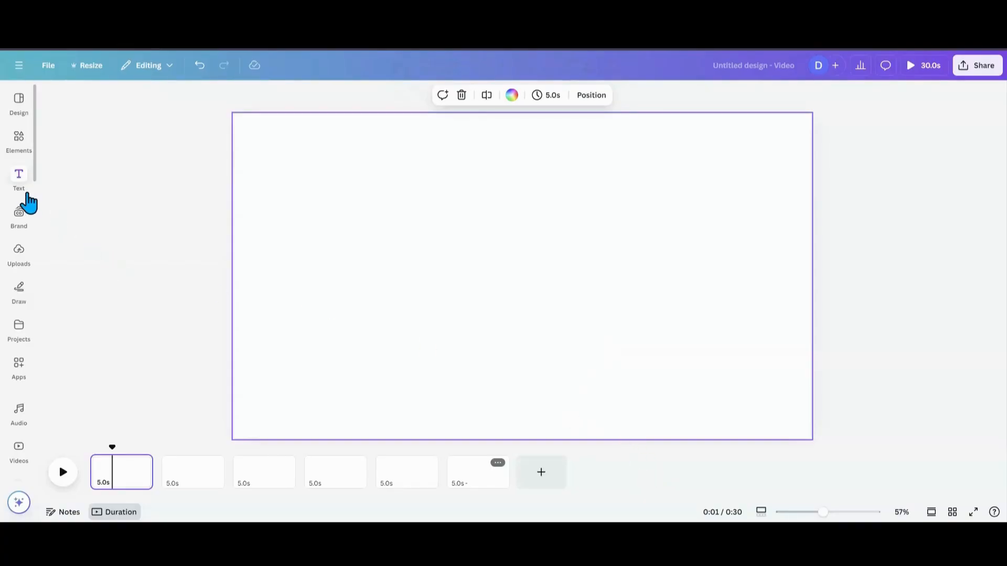
# - Add page numbers in Gagalin at size 32 and move them to the bottom centre
pyautogui.click(19, 178)
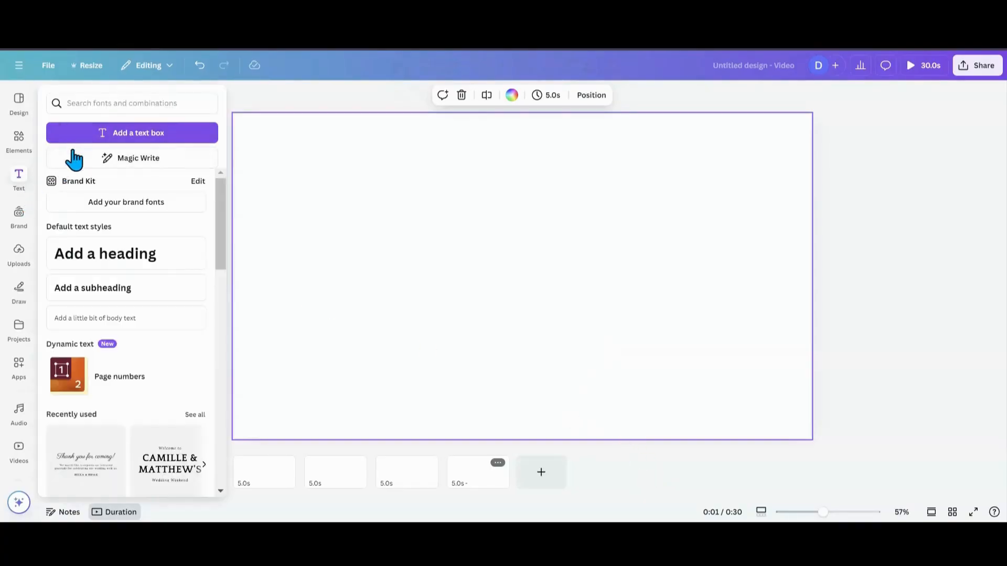
pyautogui.moveTo(96, 354)
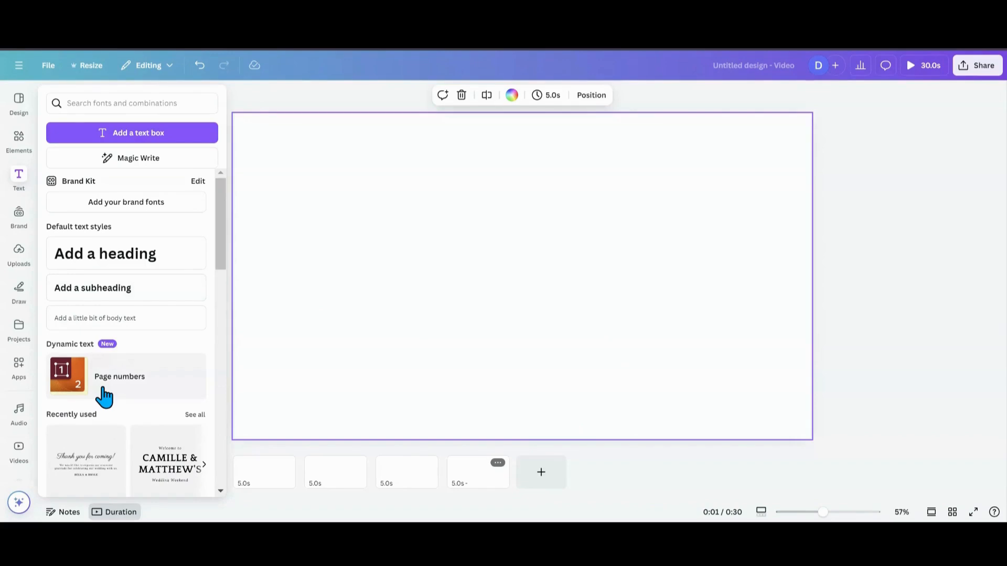
pyautogui.moveTo(250, 440)
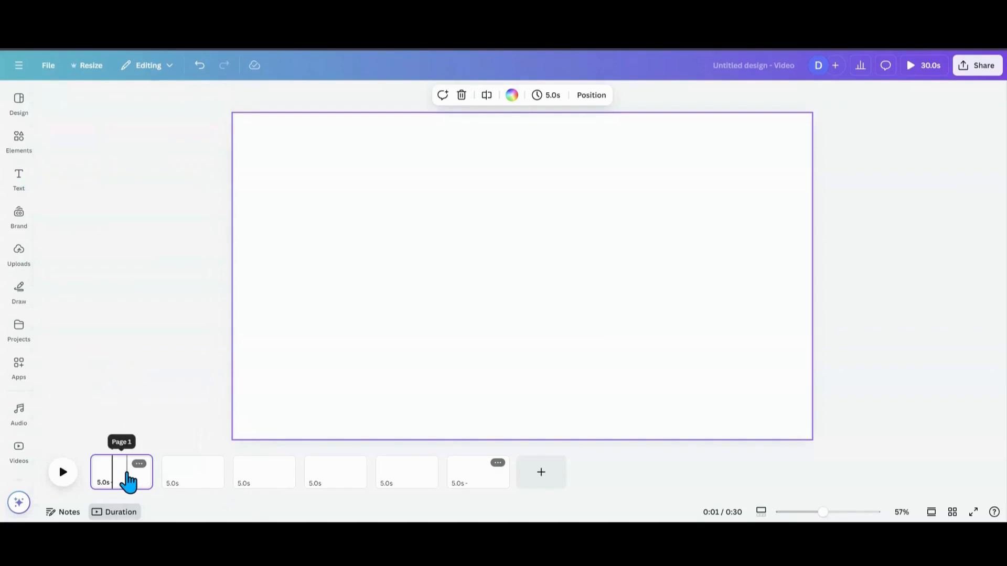
pyautogui.click(18, 178)
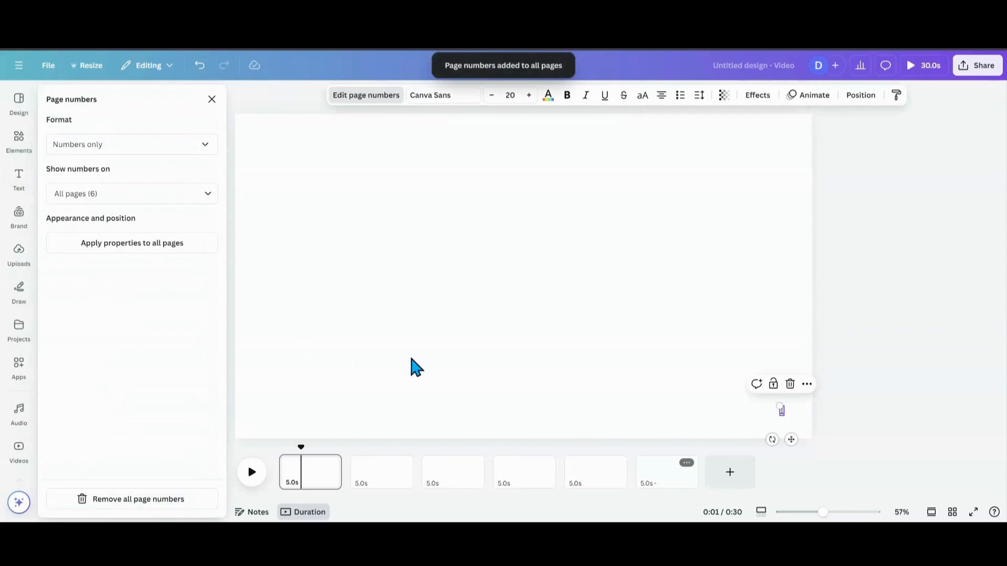
pyautogui.moveTo(564, 198)
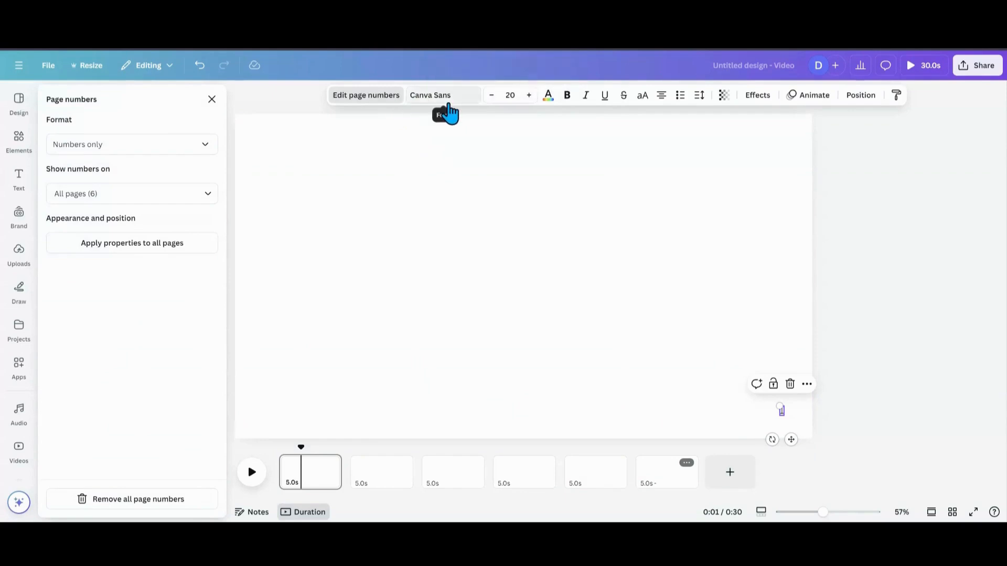
pyautogui.click(442, 96)
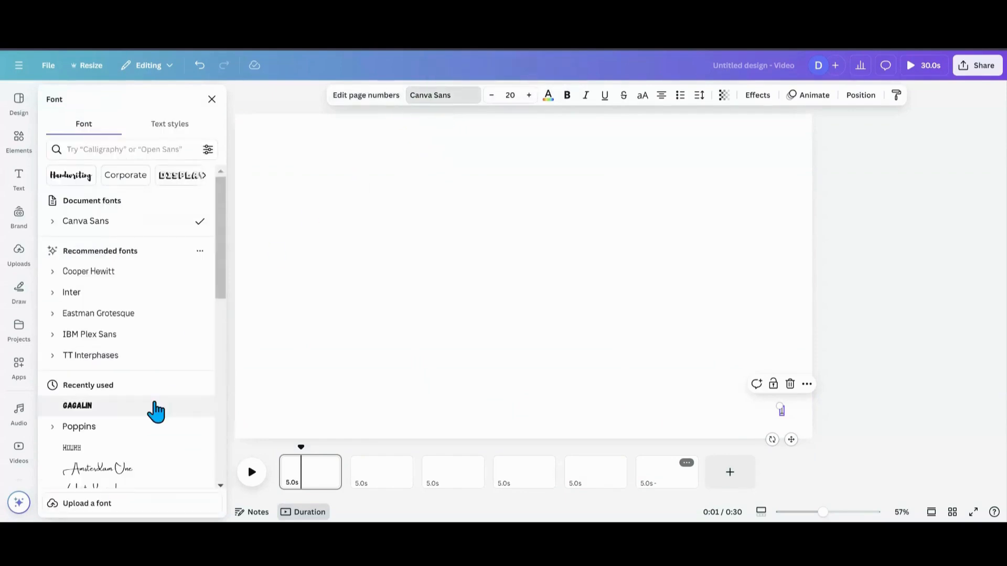
pyautogui.click(76, 405)
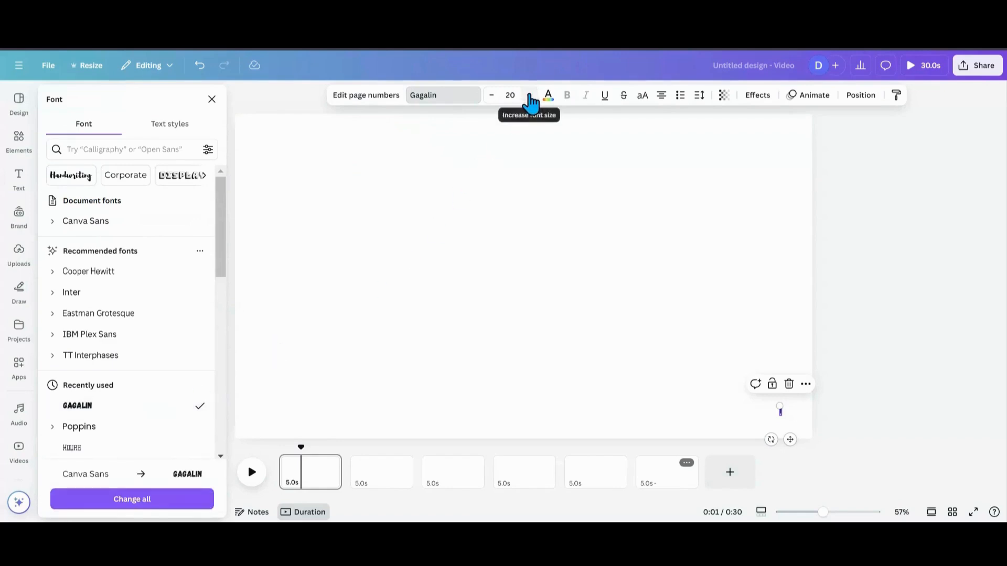
pyautogui.click(529, 96)
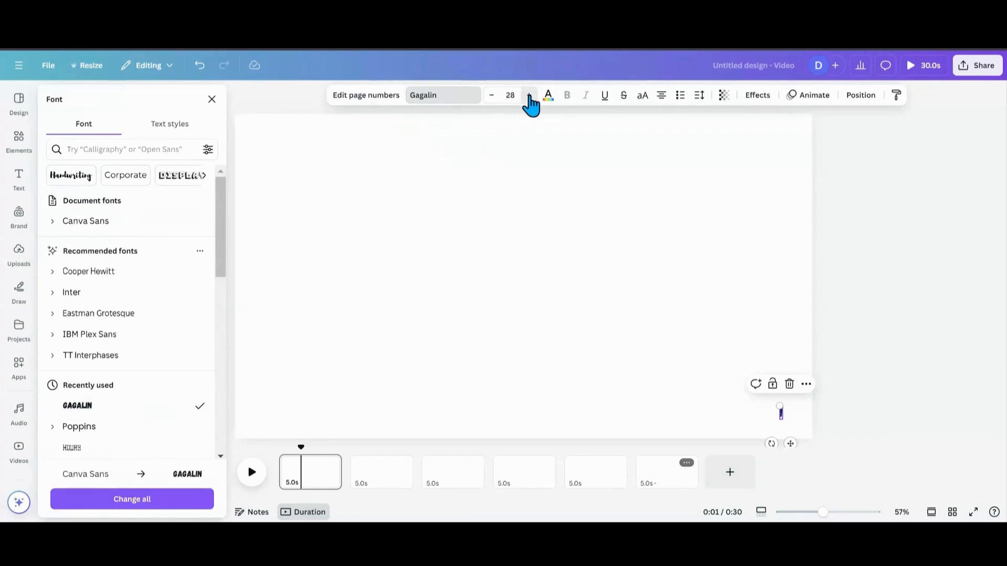
pyautogui.click(529, 95)
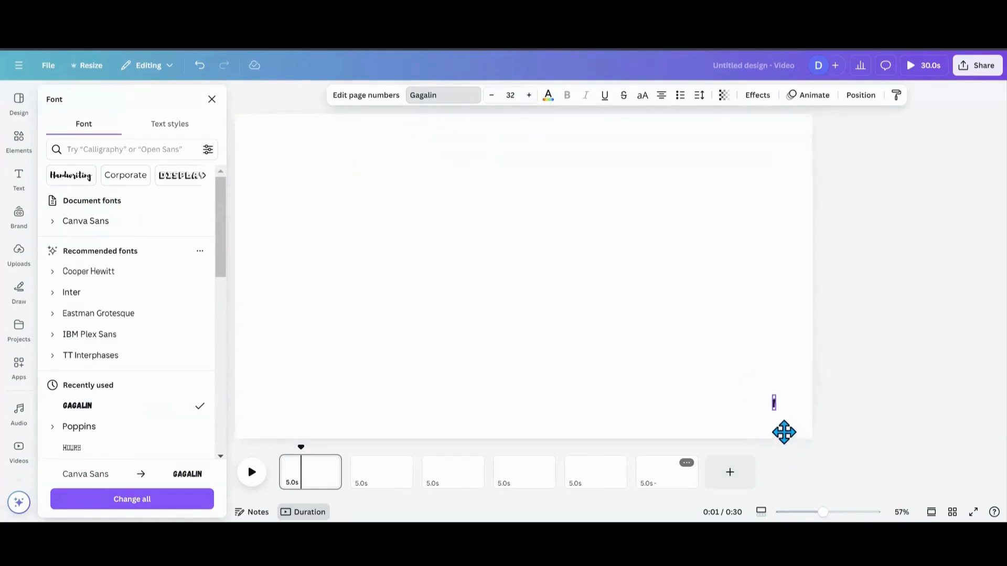
pyautogui.moveTo(775, 403); pyautogui.dragTo(545, 411)
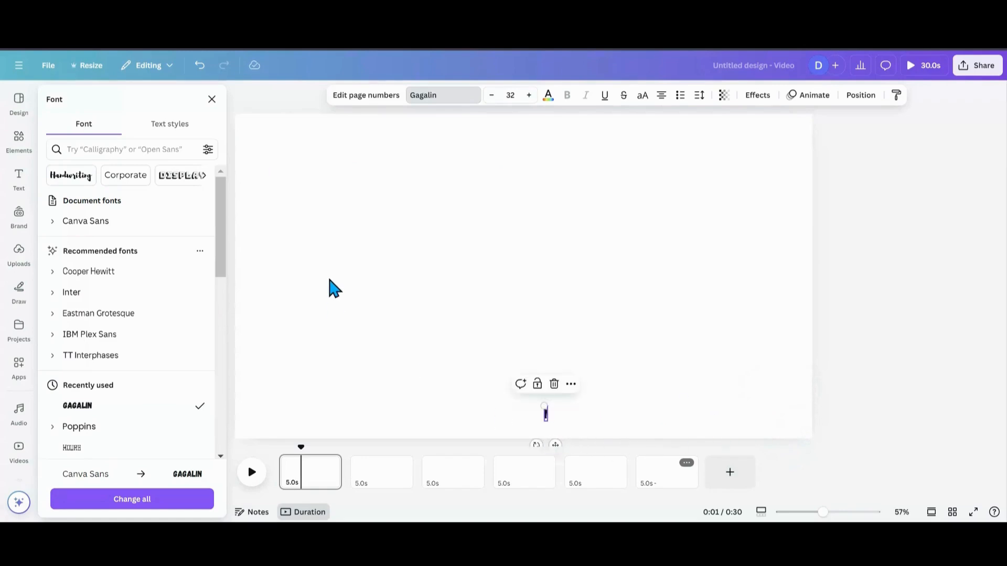
pyautogui.moveTo(211, 100)
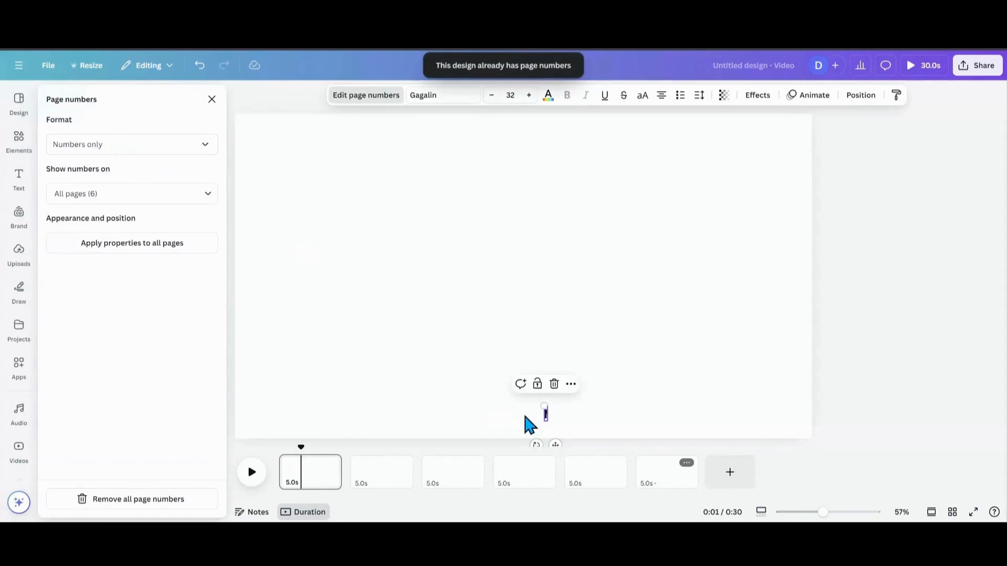
# - Set the number format to Page + number, then to Page X of Y (reading PAGE 1 OF 6)
pyautogui.click(133, 144)
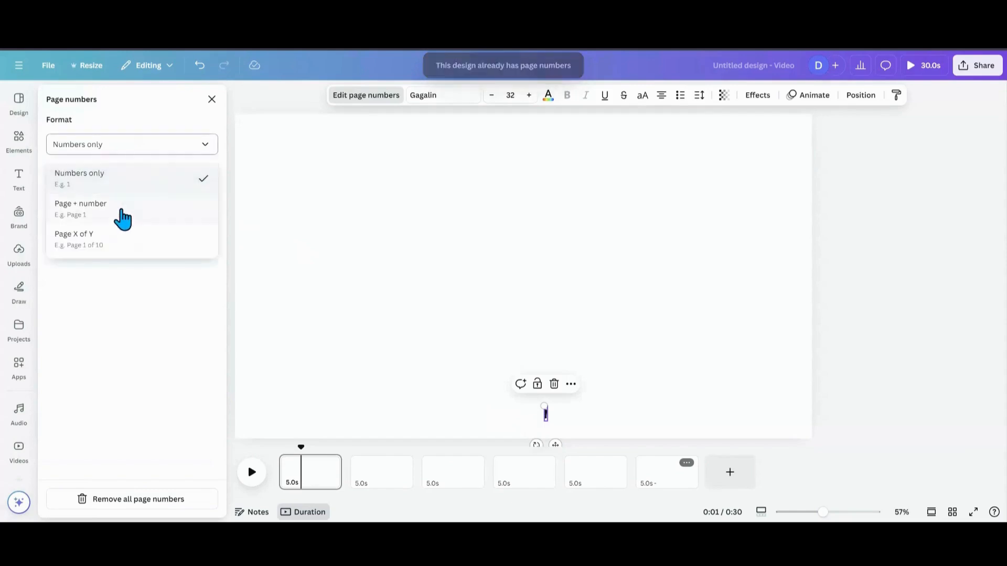
pyautogui.click(81, 204)
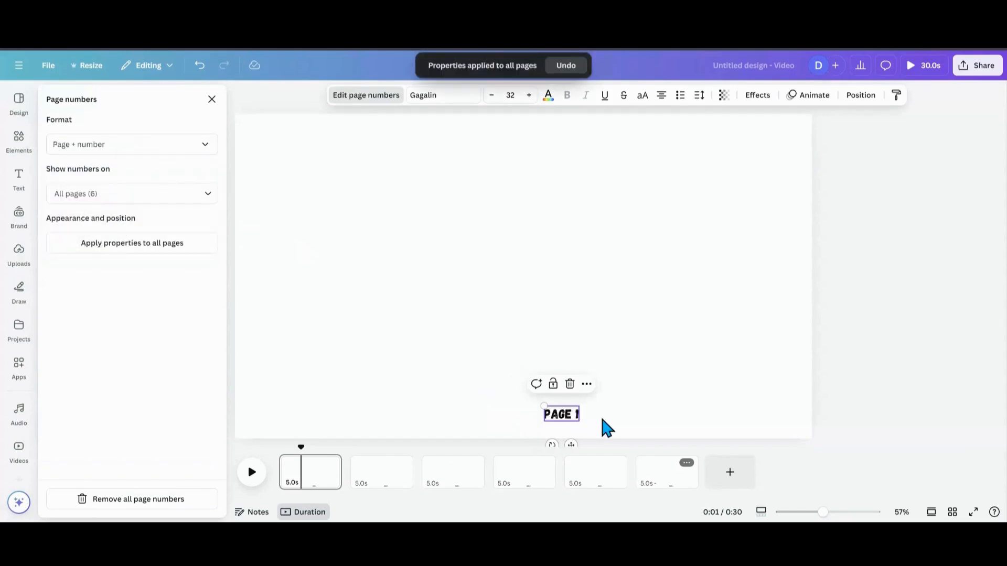
pyautogui.moveTo(202, 183)
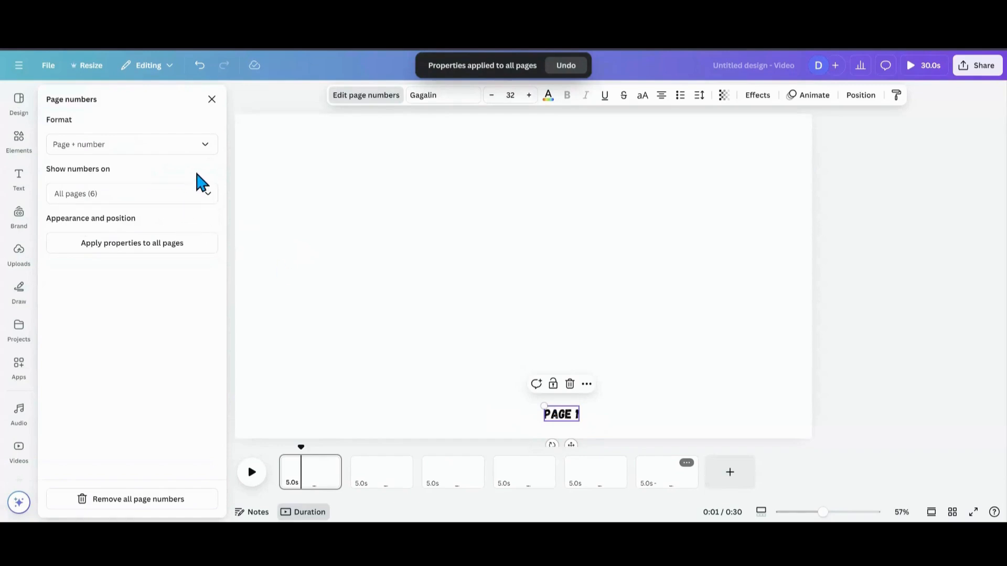
pyautogui.click(132, 144)
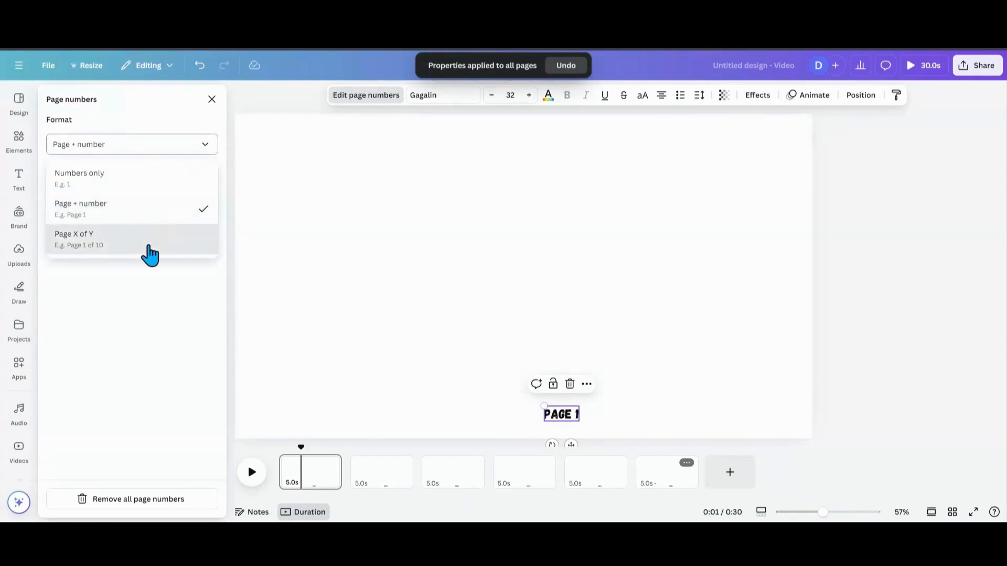
pyautogui.click(73, 239)
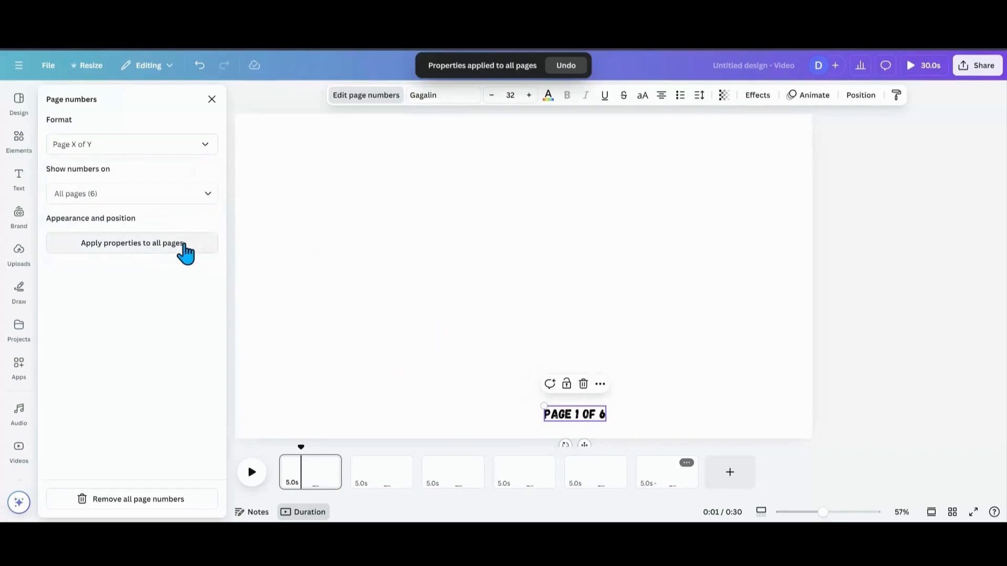
pyautogui.moveTo(559, 467)
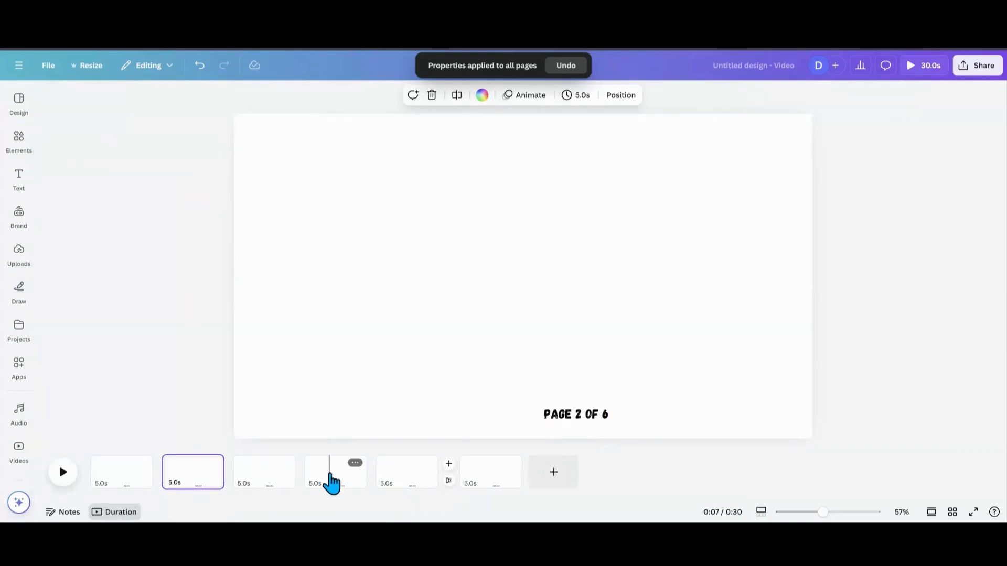
# - Check page 5's number, return to page 1 and select its PAGE 1 OF 6 label
pyautogui.click(478, 472)
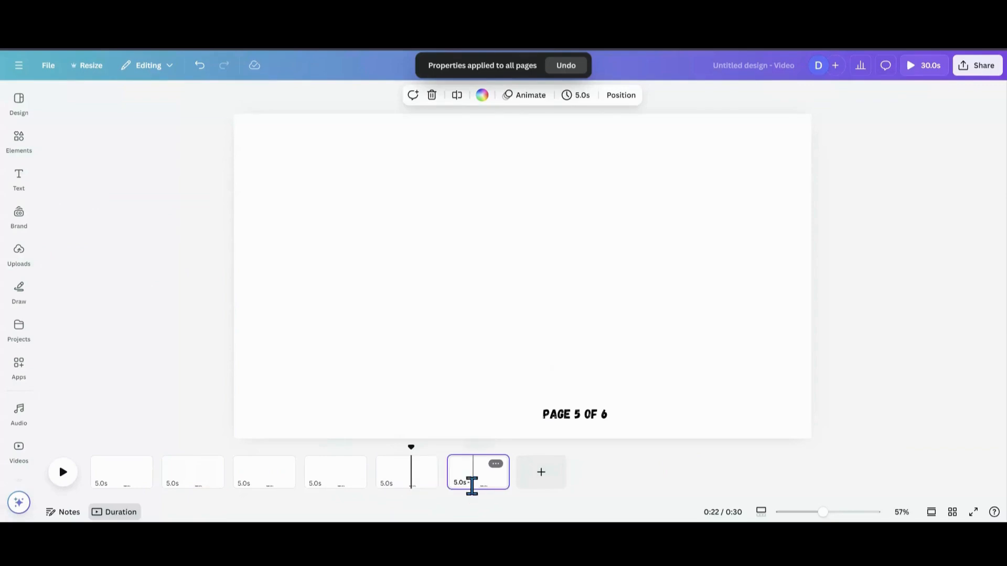
pyautogui.click(122, 472)
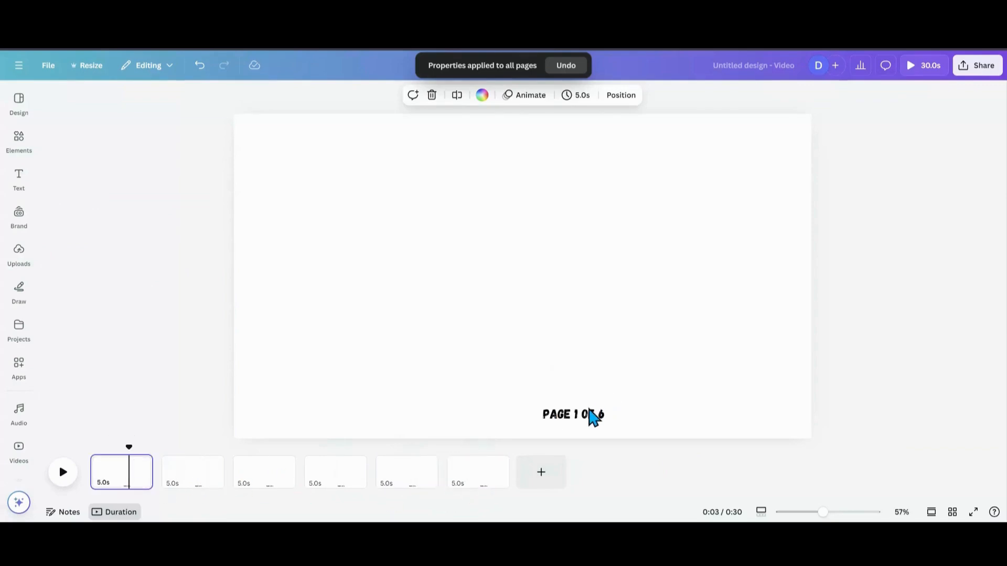
pyautogui.click(19, 179)
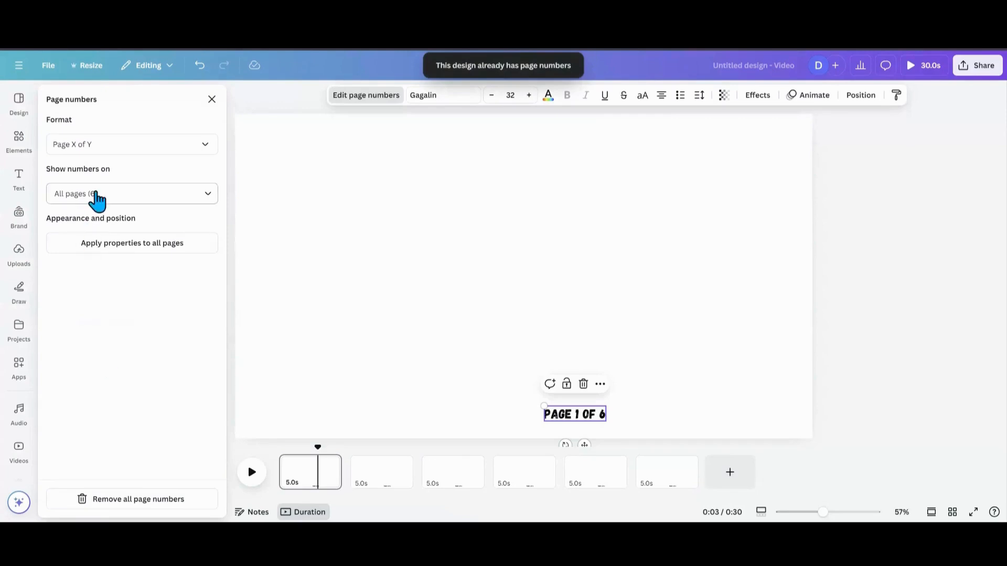
# - Uncheck Page 2 under Show numbers on, confirm with Done, and check another page
pyautogui.click(132, 193)
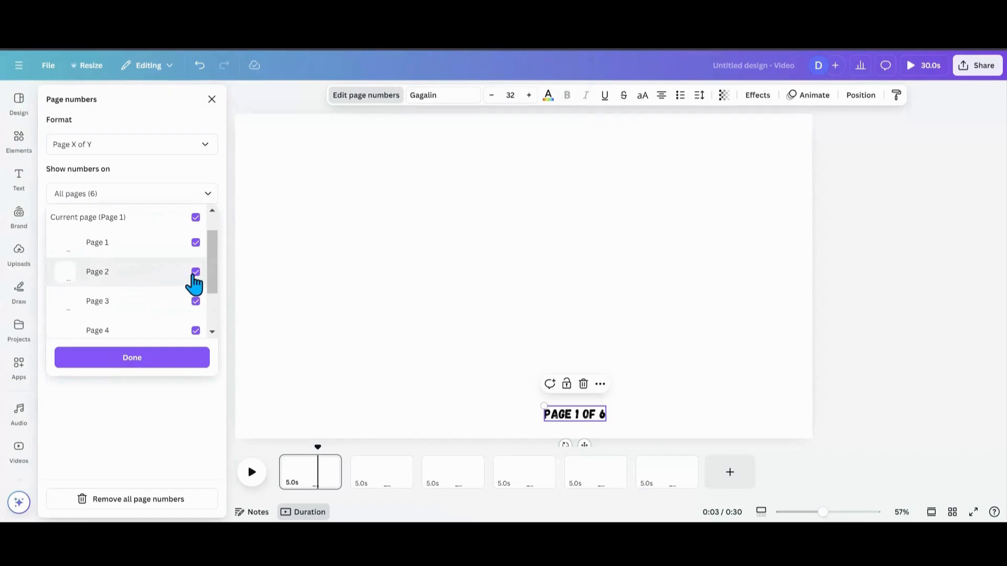
pyautogui.click(196, 272)
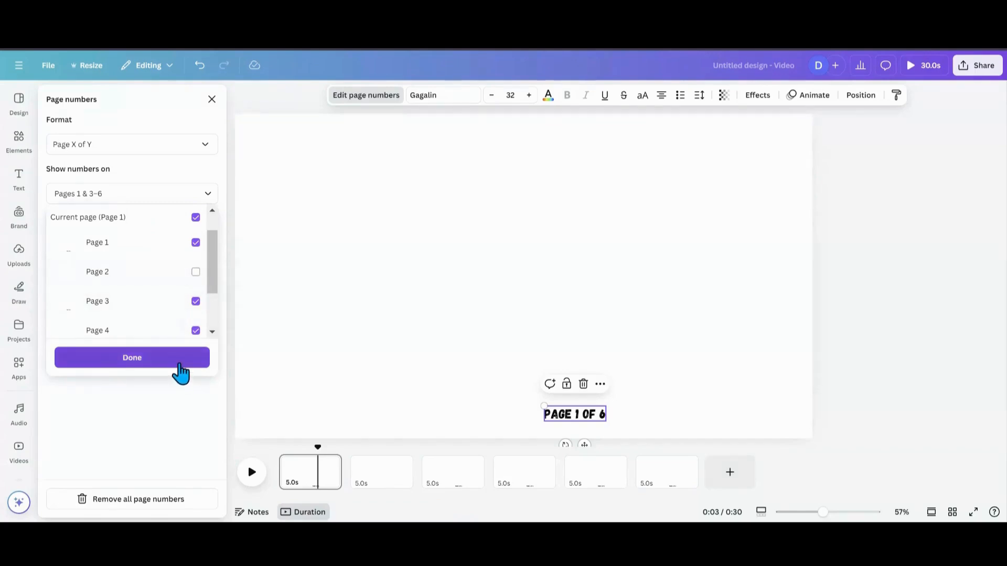
pyautogui.click(132, 357)
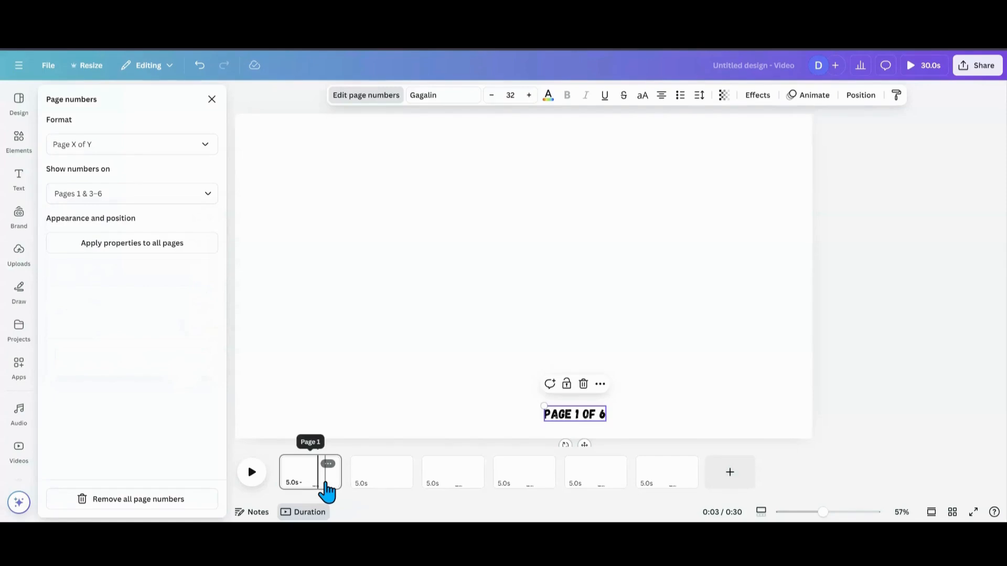
pyautogui.click(454, 472)
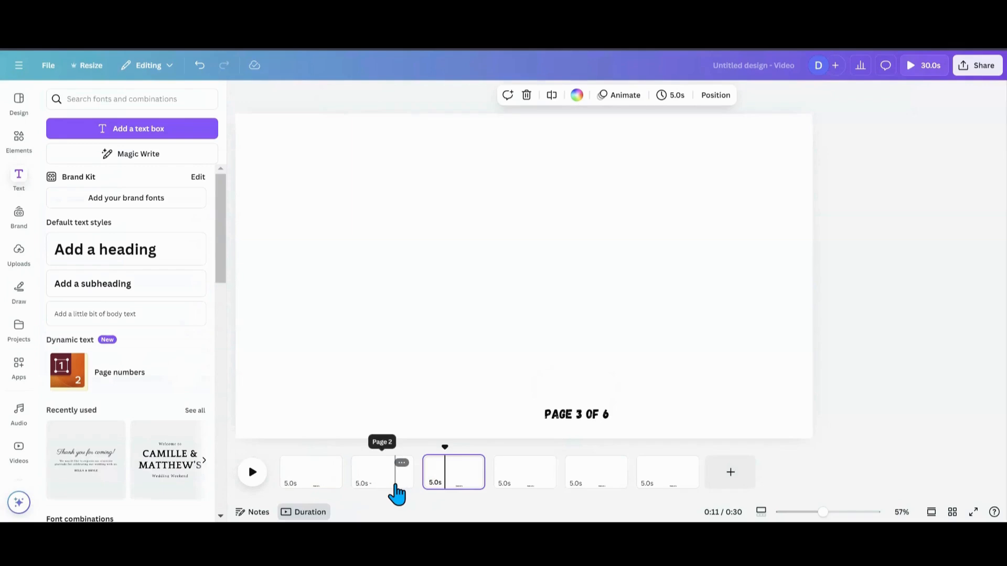
pyautogui.moveTo(526, 491)
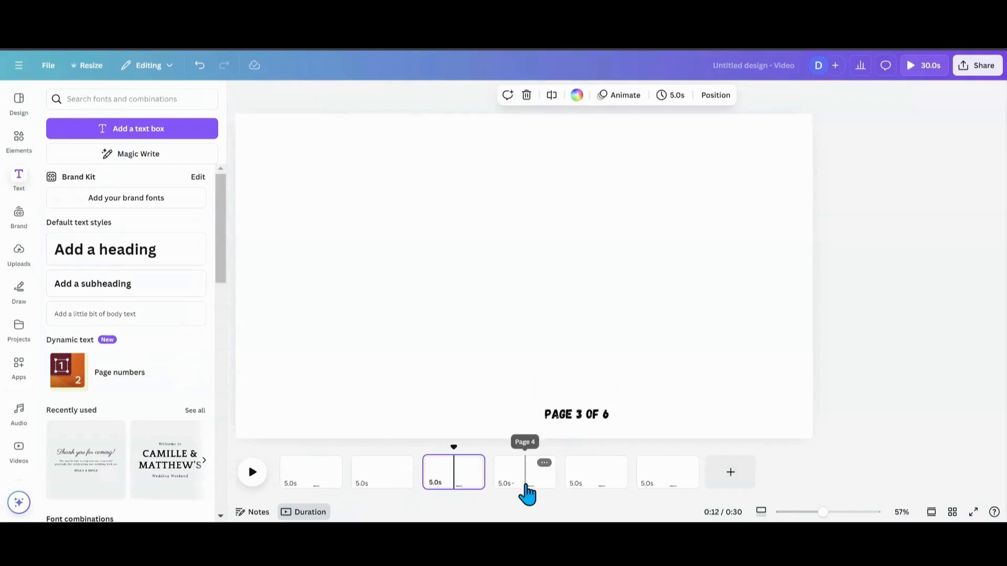
# - From page 2, re-enable its number and apply the number's properties to all pages
pyautogui.click(524, 472)
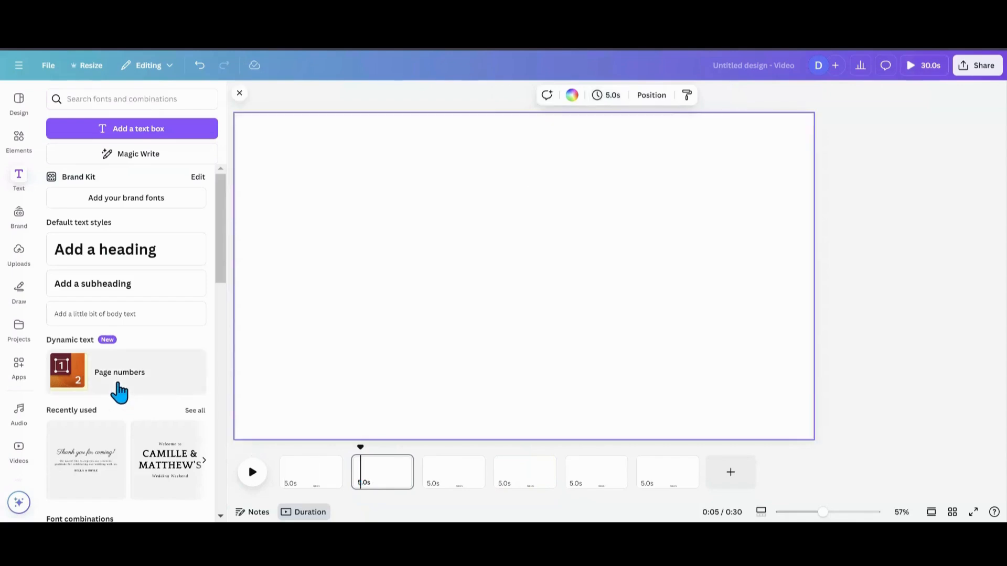
pyautogui.click(119, 372)
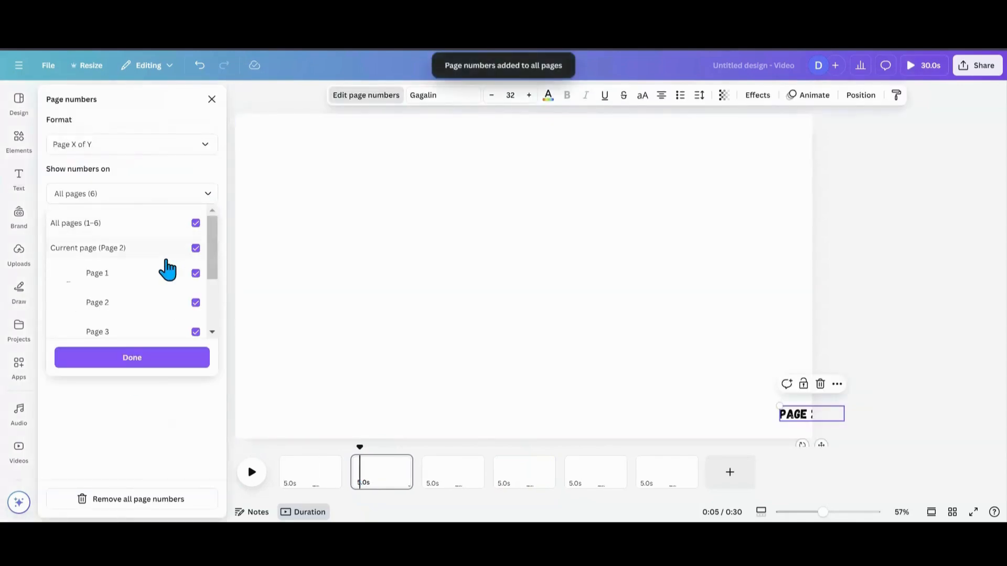
pyautogui.scroll(-3)
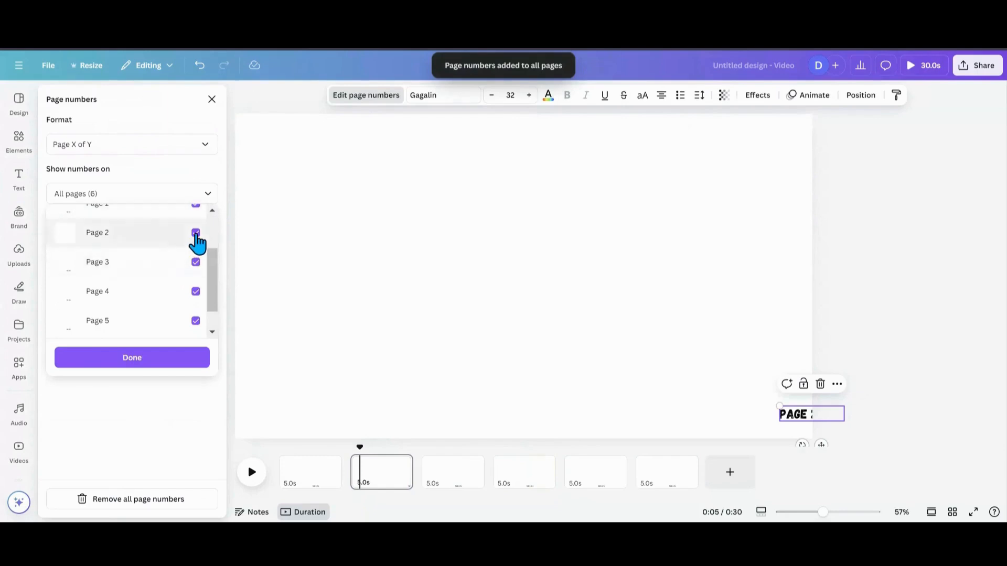
pyautogui.click(196, 233)
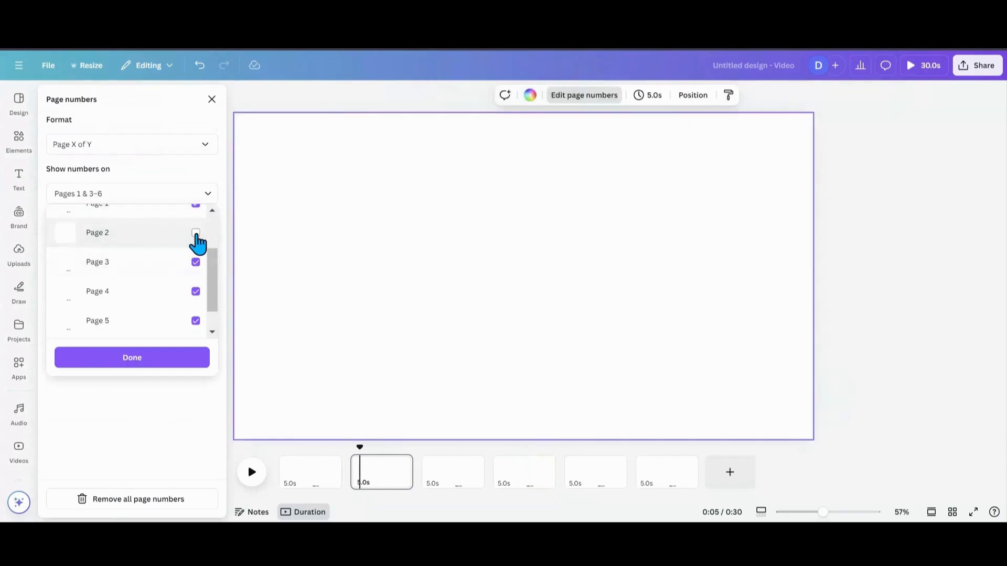
pyautogui.click(196, 233)
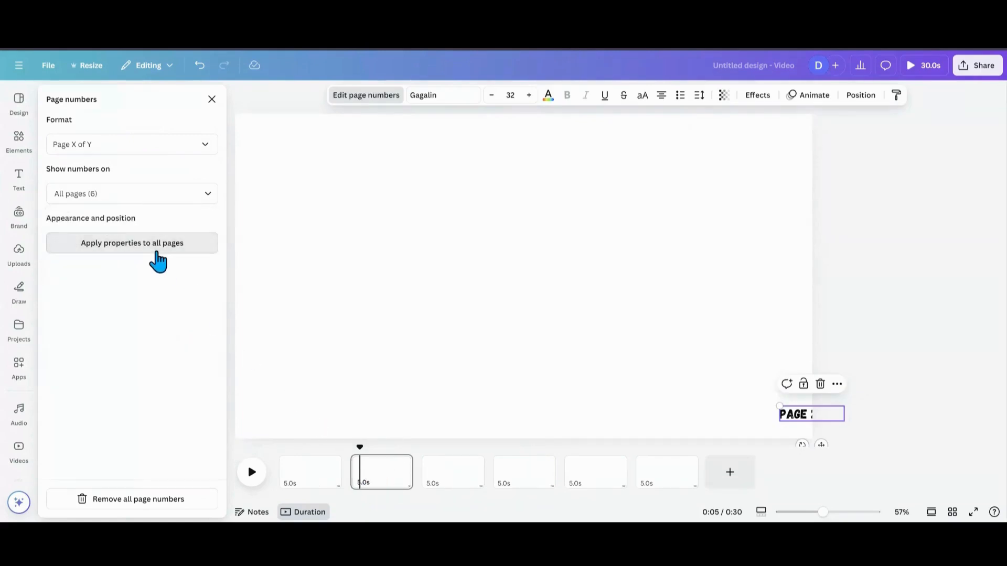
pyautogui.click(132, 242)
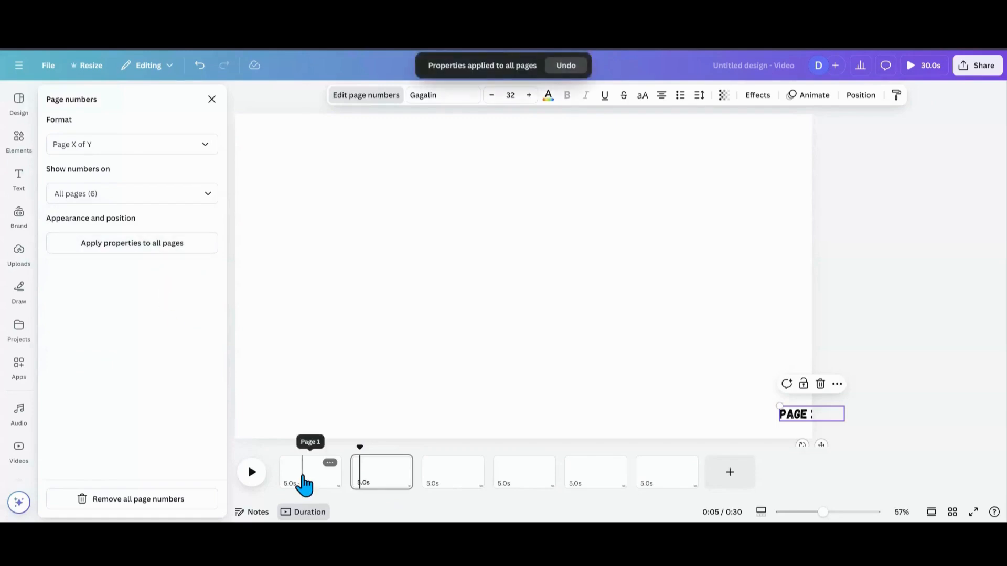
pyautogui.moveTo(824, 440)
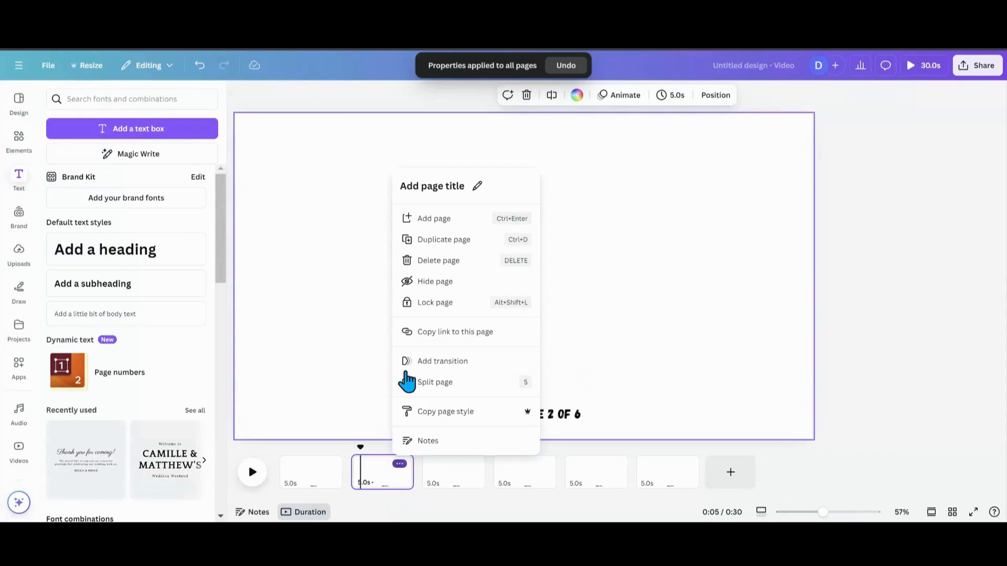
pyautogui.moveTo(450, 284)
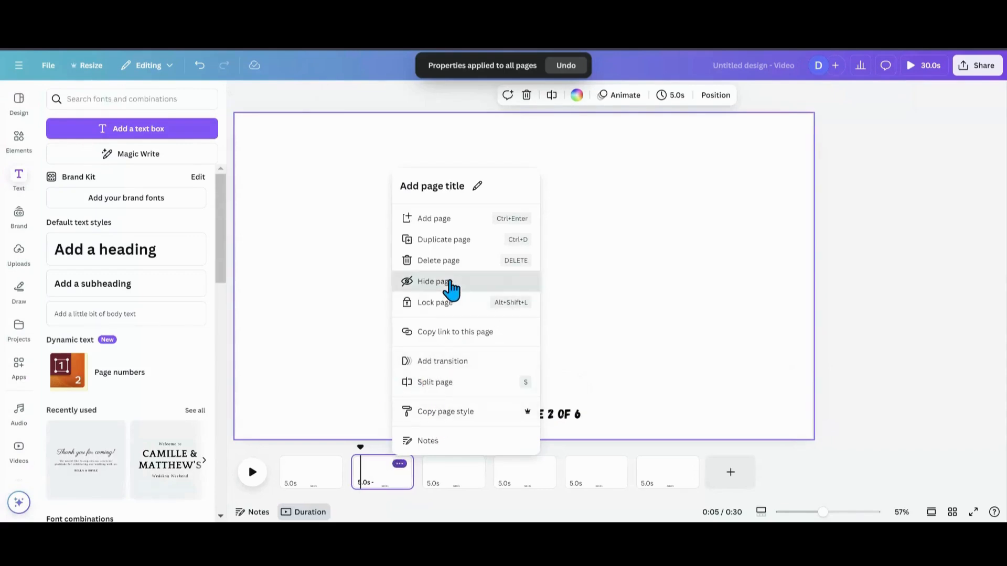
# - Hide page 2 via its thumbnail menu and verify the remaining pages read out of 5
pyautogui.click(433, 281)
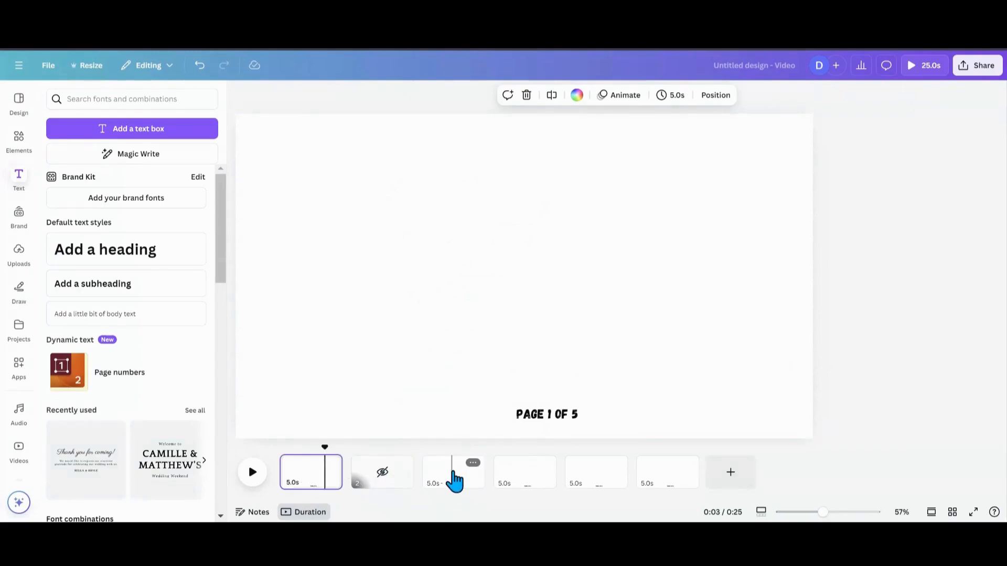
pyautogui.click(525, 472)
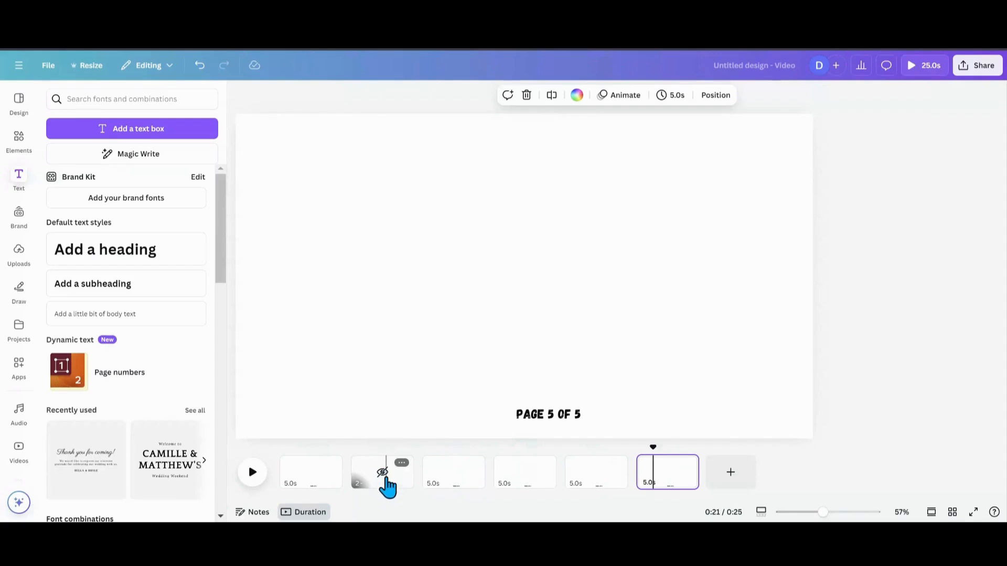
pyautogui.moveTo(398, 456)
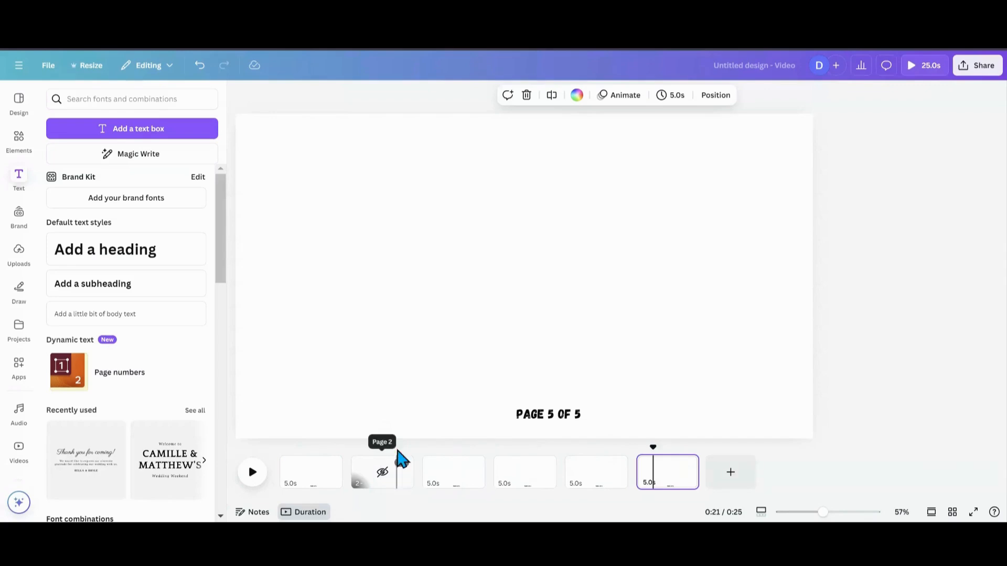
pyautogui.moveTo(297, 482)
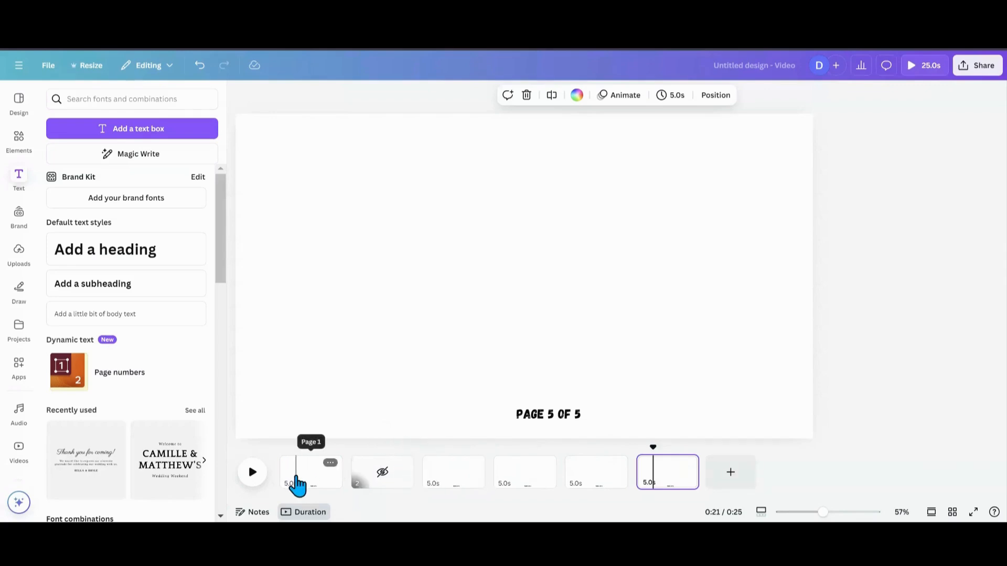
pyautogui.click(311, 471)
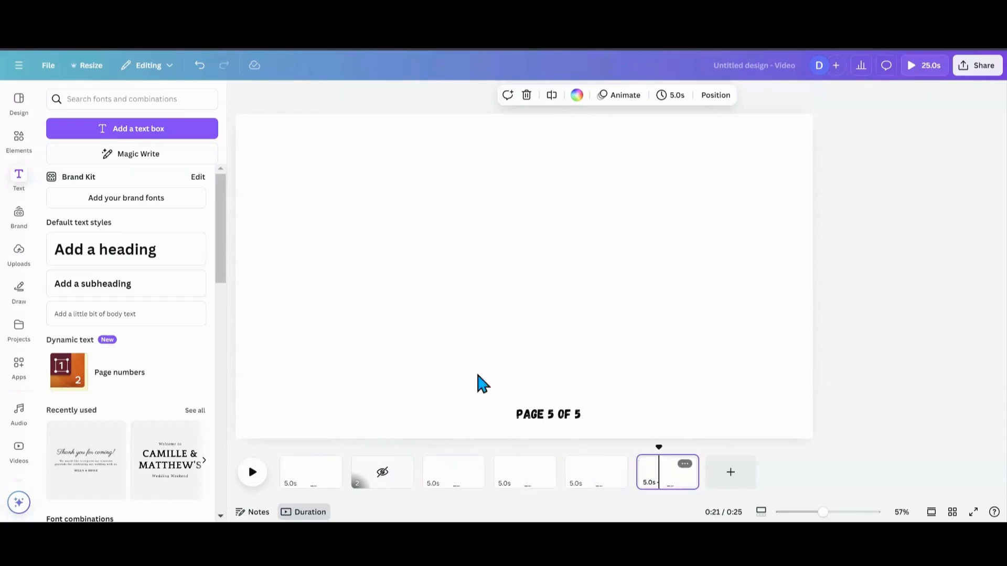
# - Go to File > Download and expand Select pages, showing pages 1 and 3–6 included
pyautogui.click(47, 65)
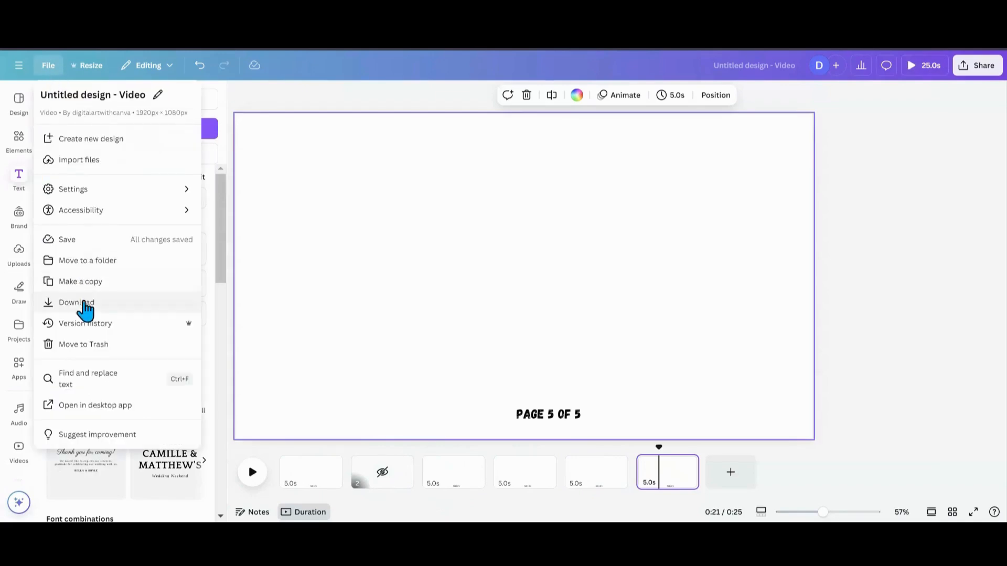
pyautogui.click(76, 302)
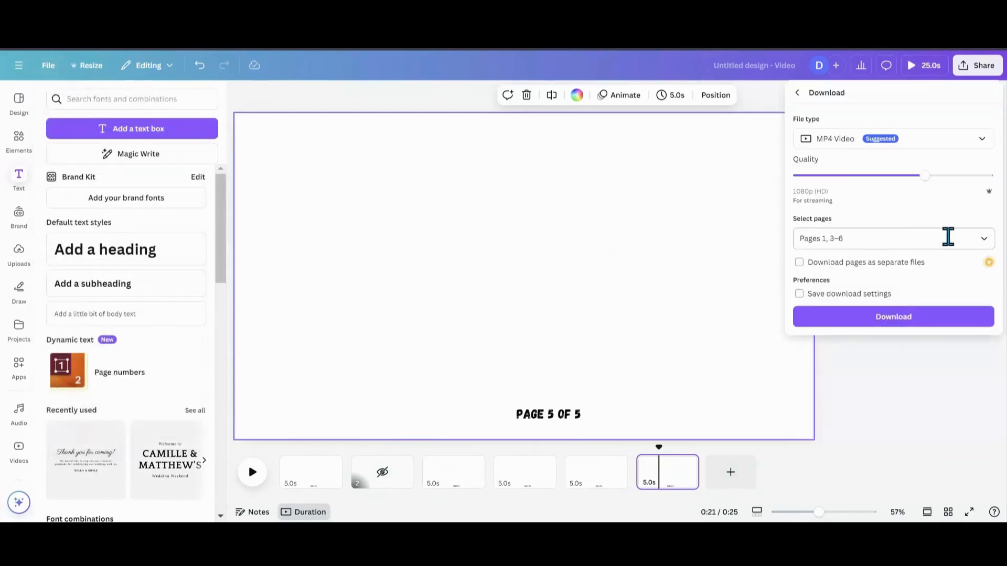
pyautogui.click(893, 238)
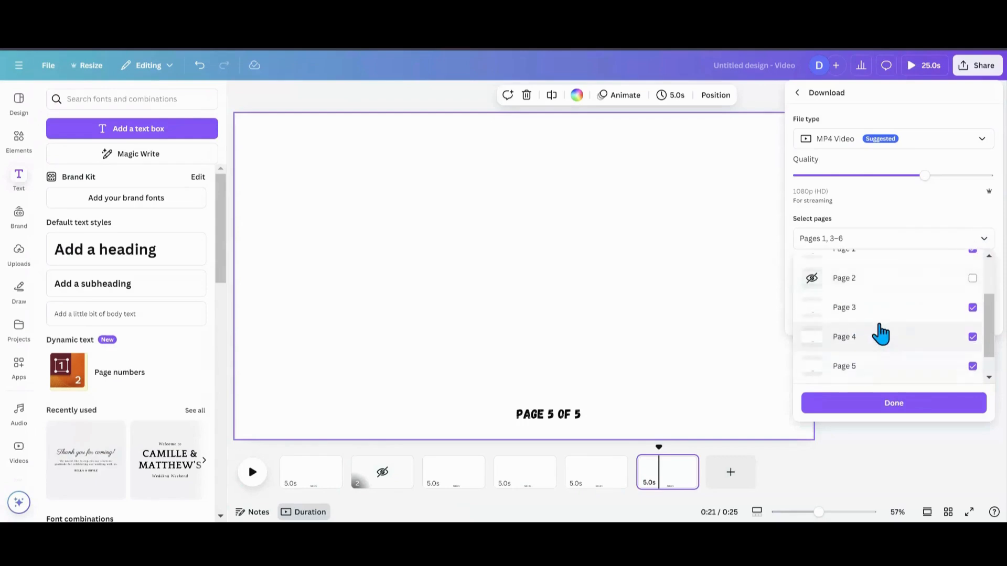